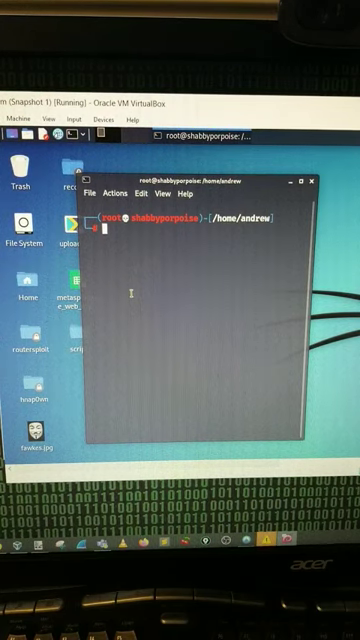
type("nmap -sS -T4 192.168.1.0/24")
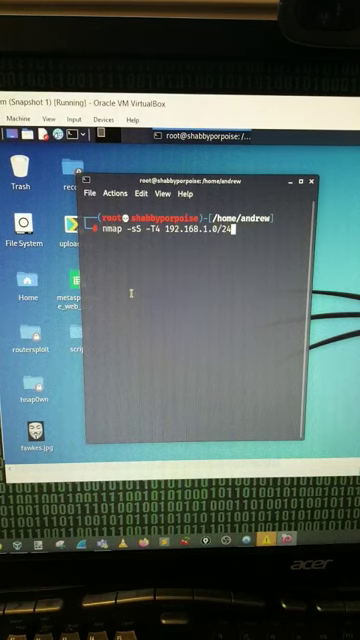